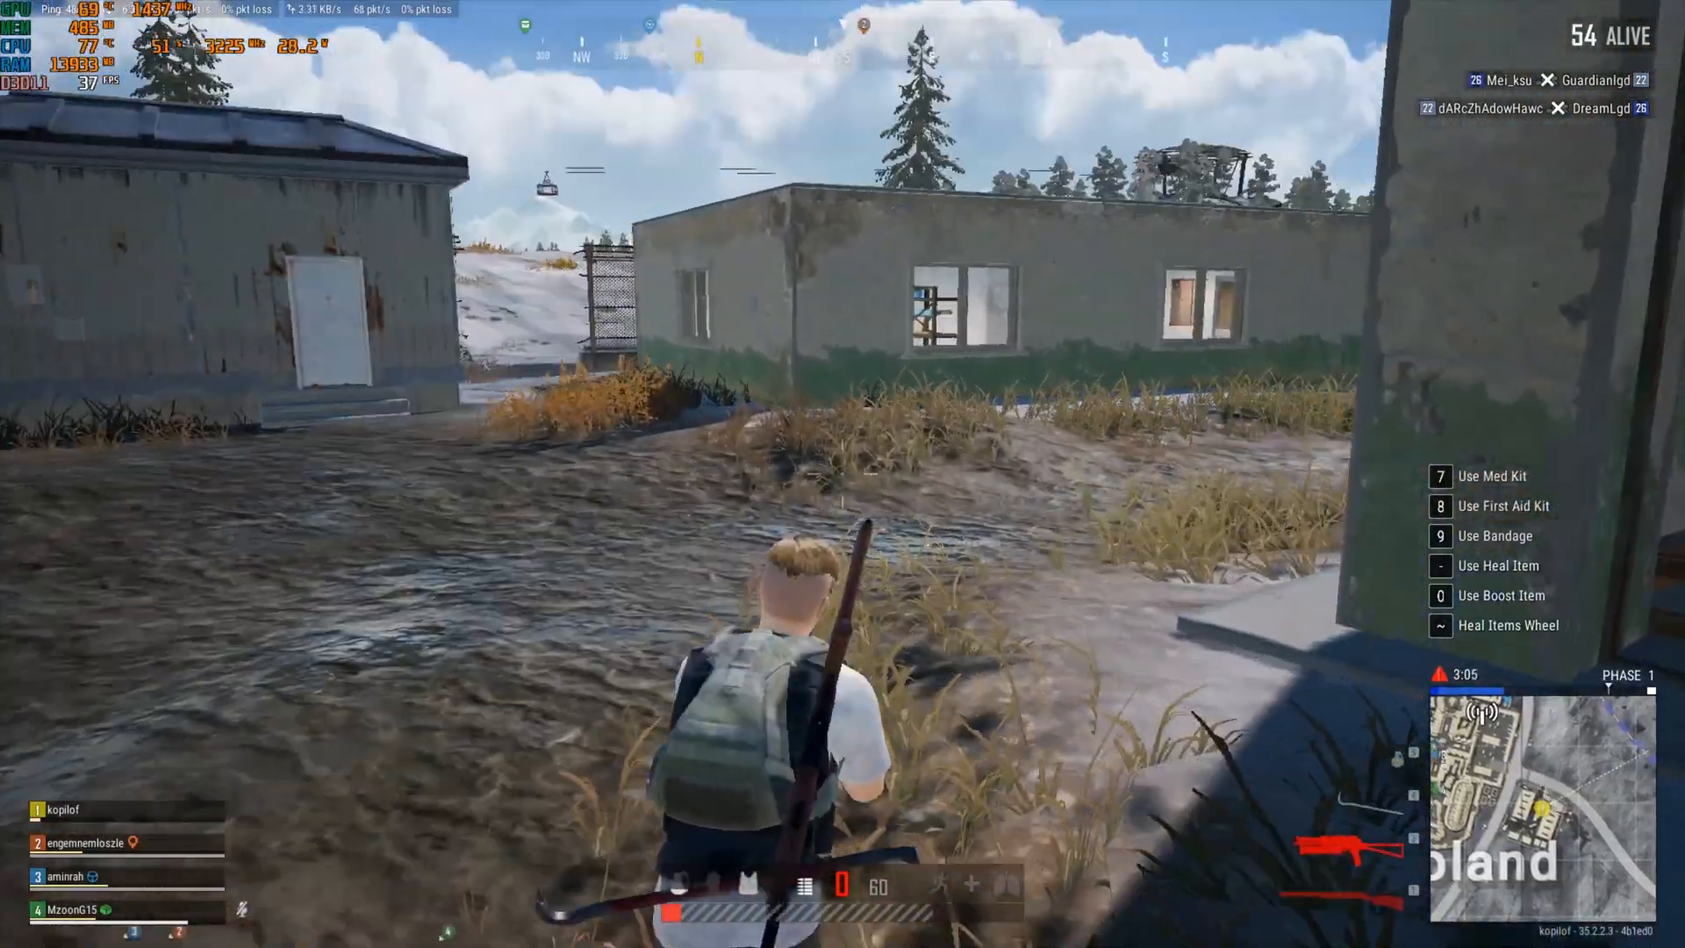
{"action": "mouse_move", "coordinate": [843, 474]}
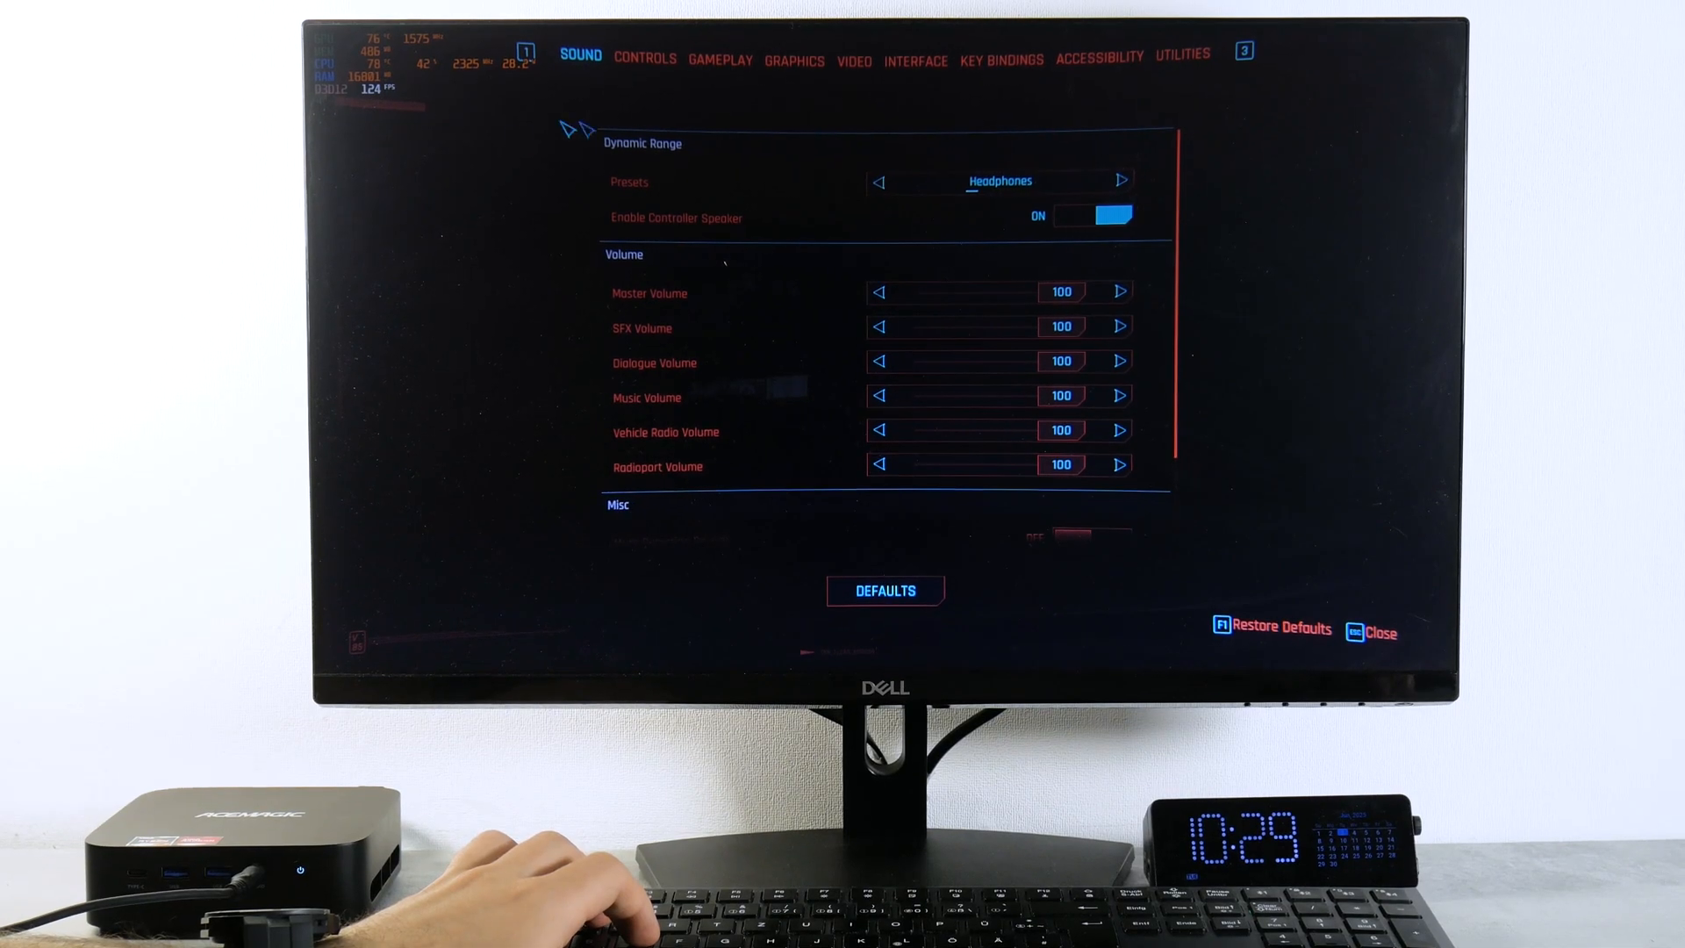
Step: Review Cyberpunk 2077's Low graphics options and 1920x1080 borderless display settings, then resume play
{"action": "left_click", "coordinate": [794, 59]}
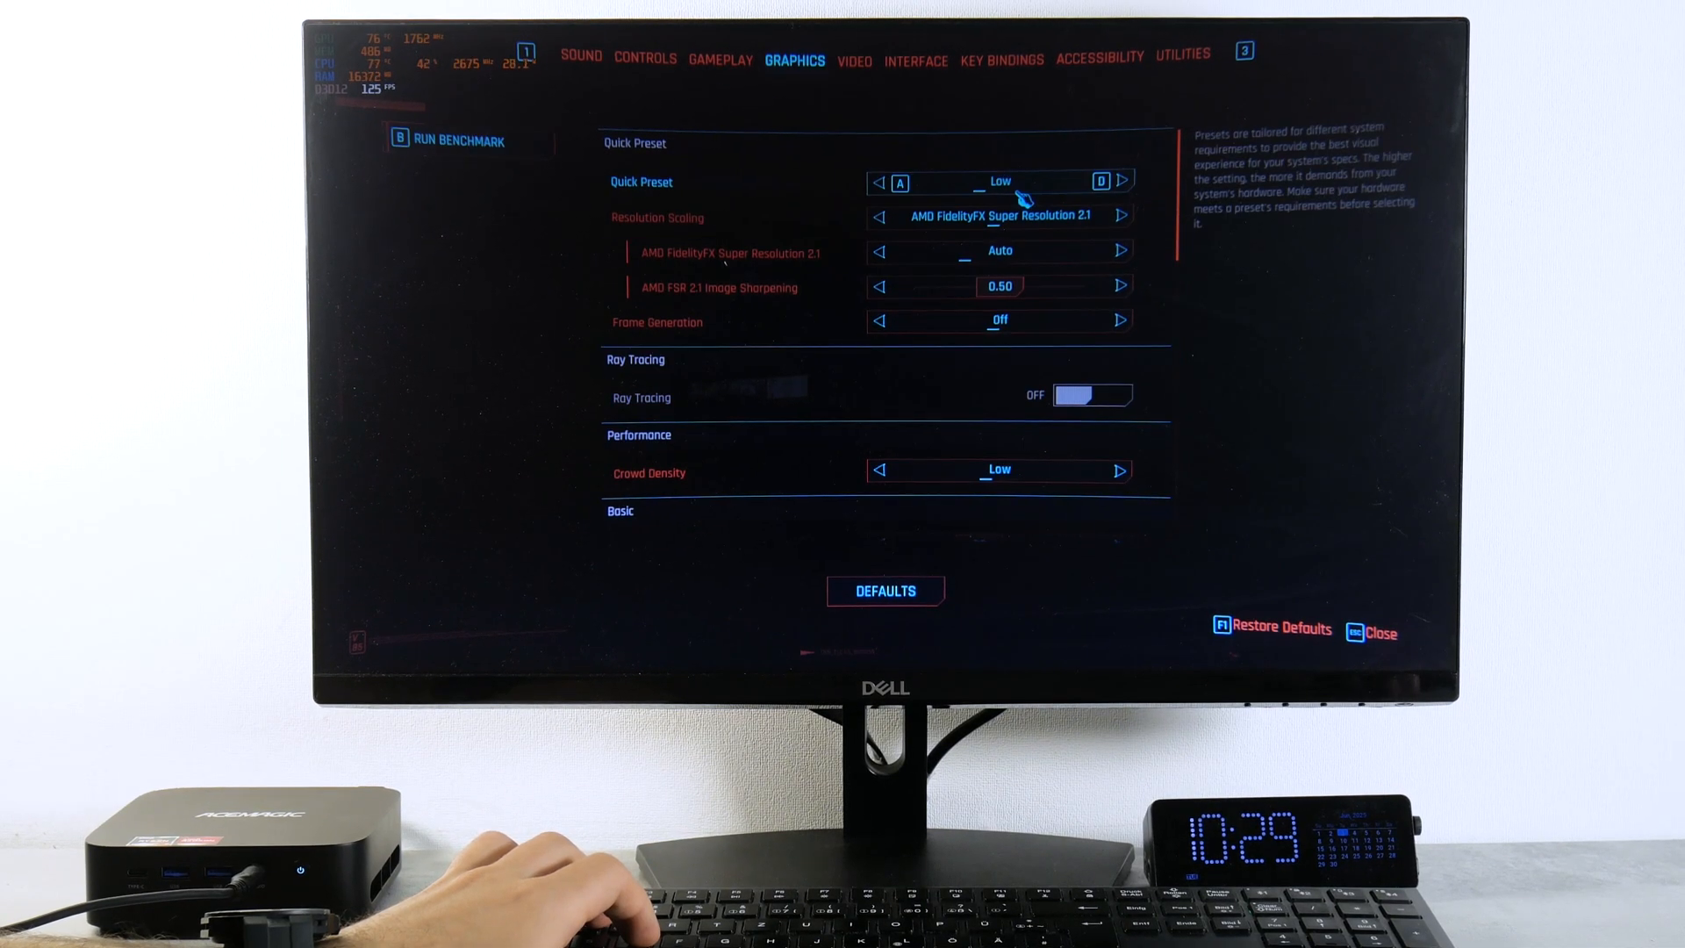
{"action": "scroll", "scroll_direction": "down", "scroll_amount": 3}
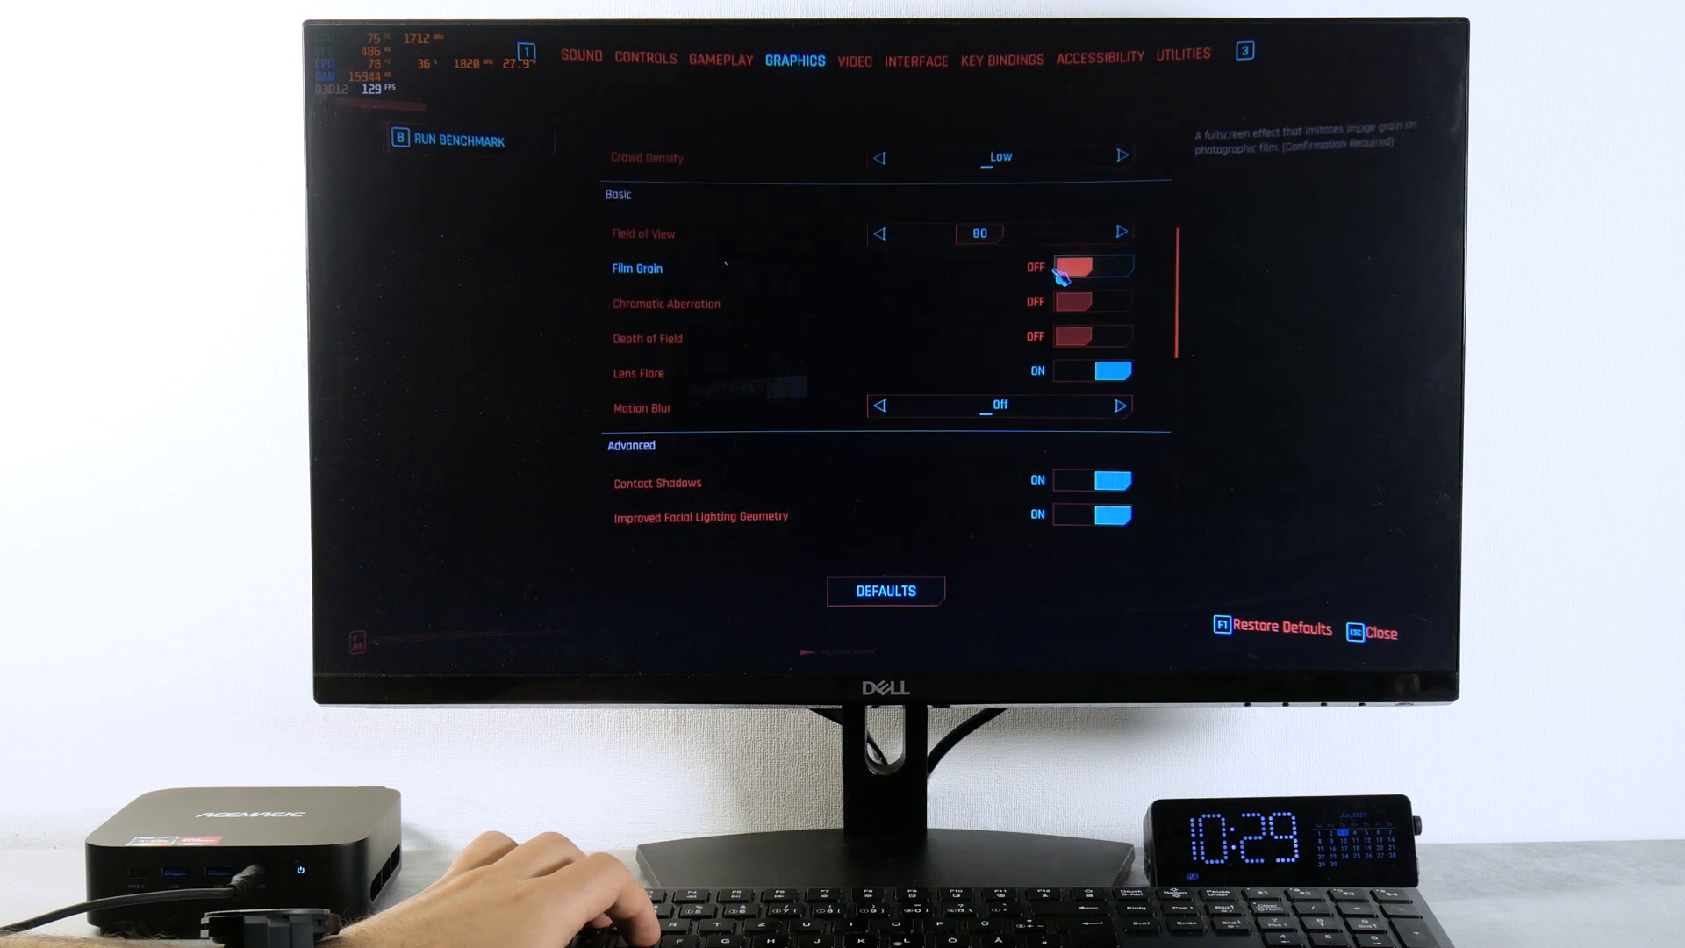
{"action": "scroll", "scroll_direction": "down", "scroll_amount": 3}
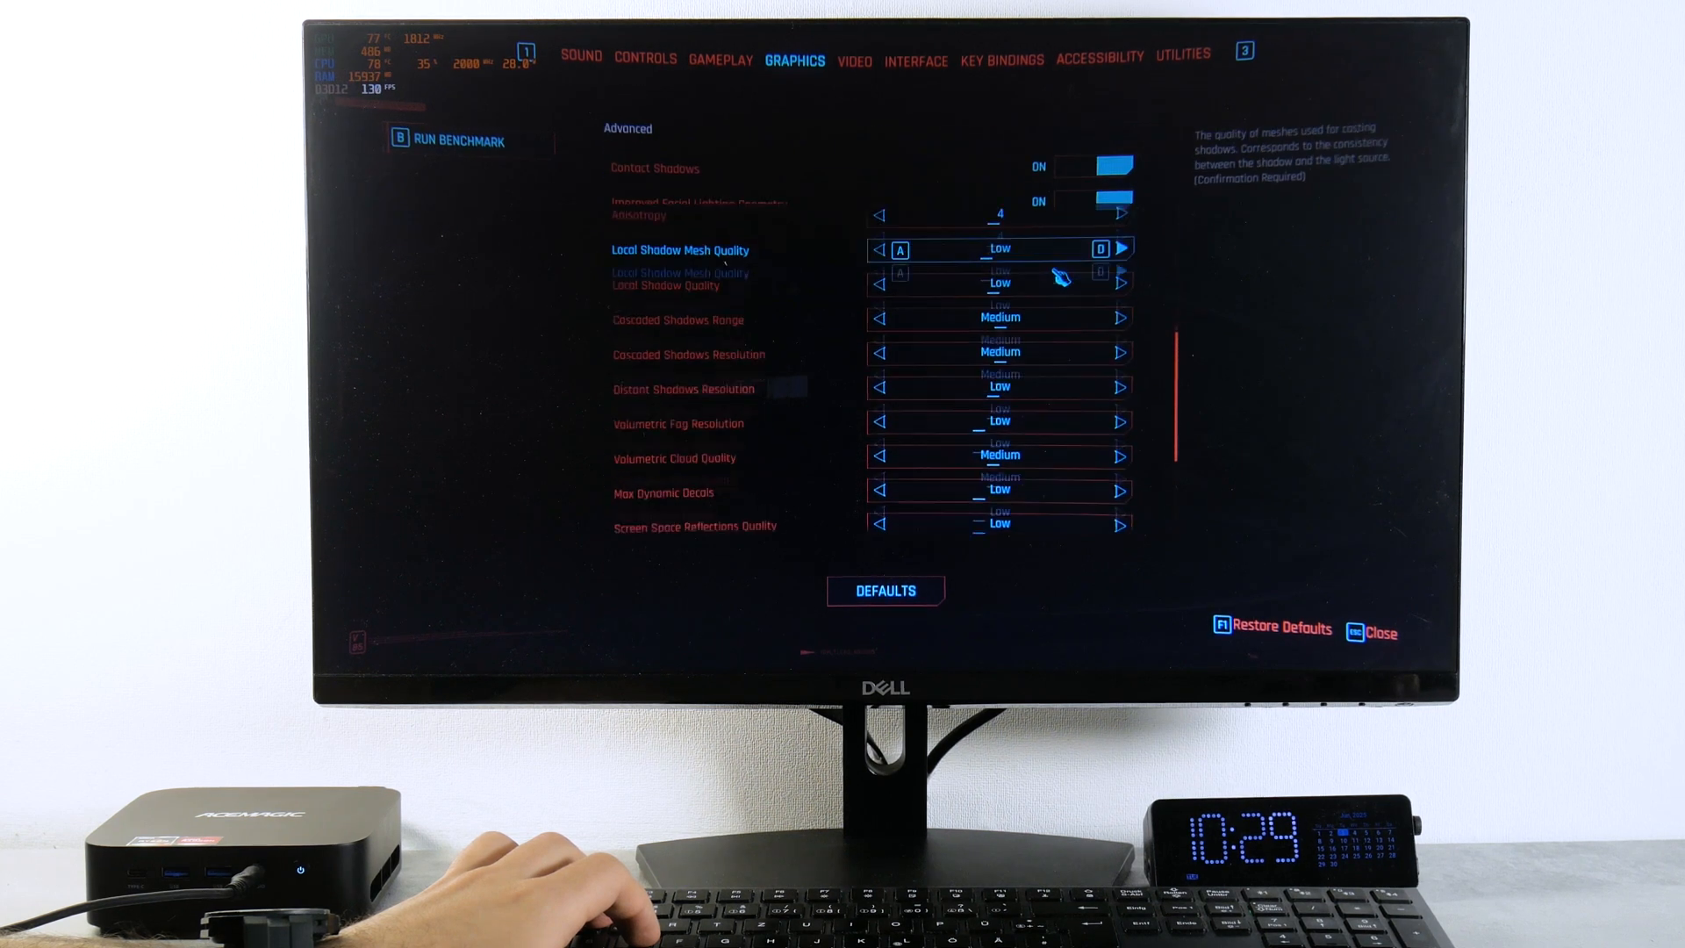
{"action": "scroll", "scroll_direction": "down", "scroll_amount": 3}
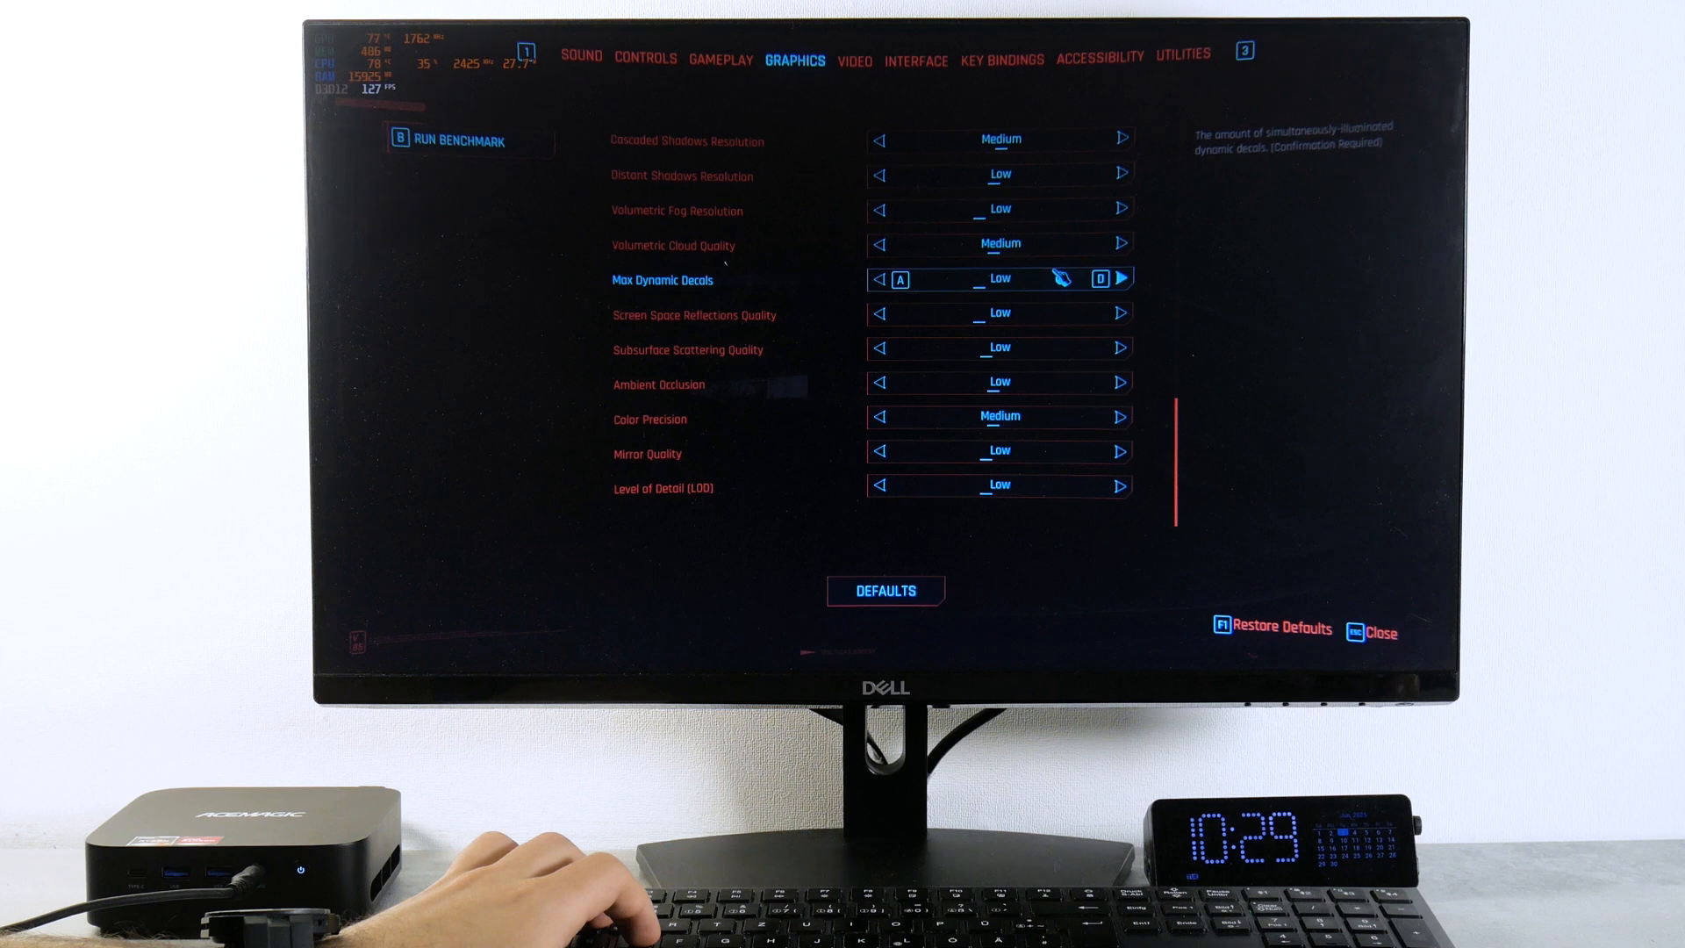
{"action": "left_click", "coordinate": [855, 59]}
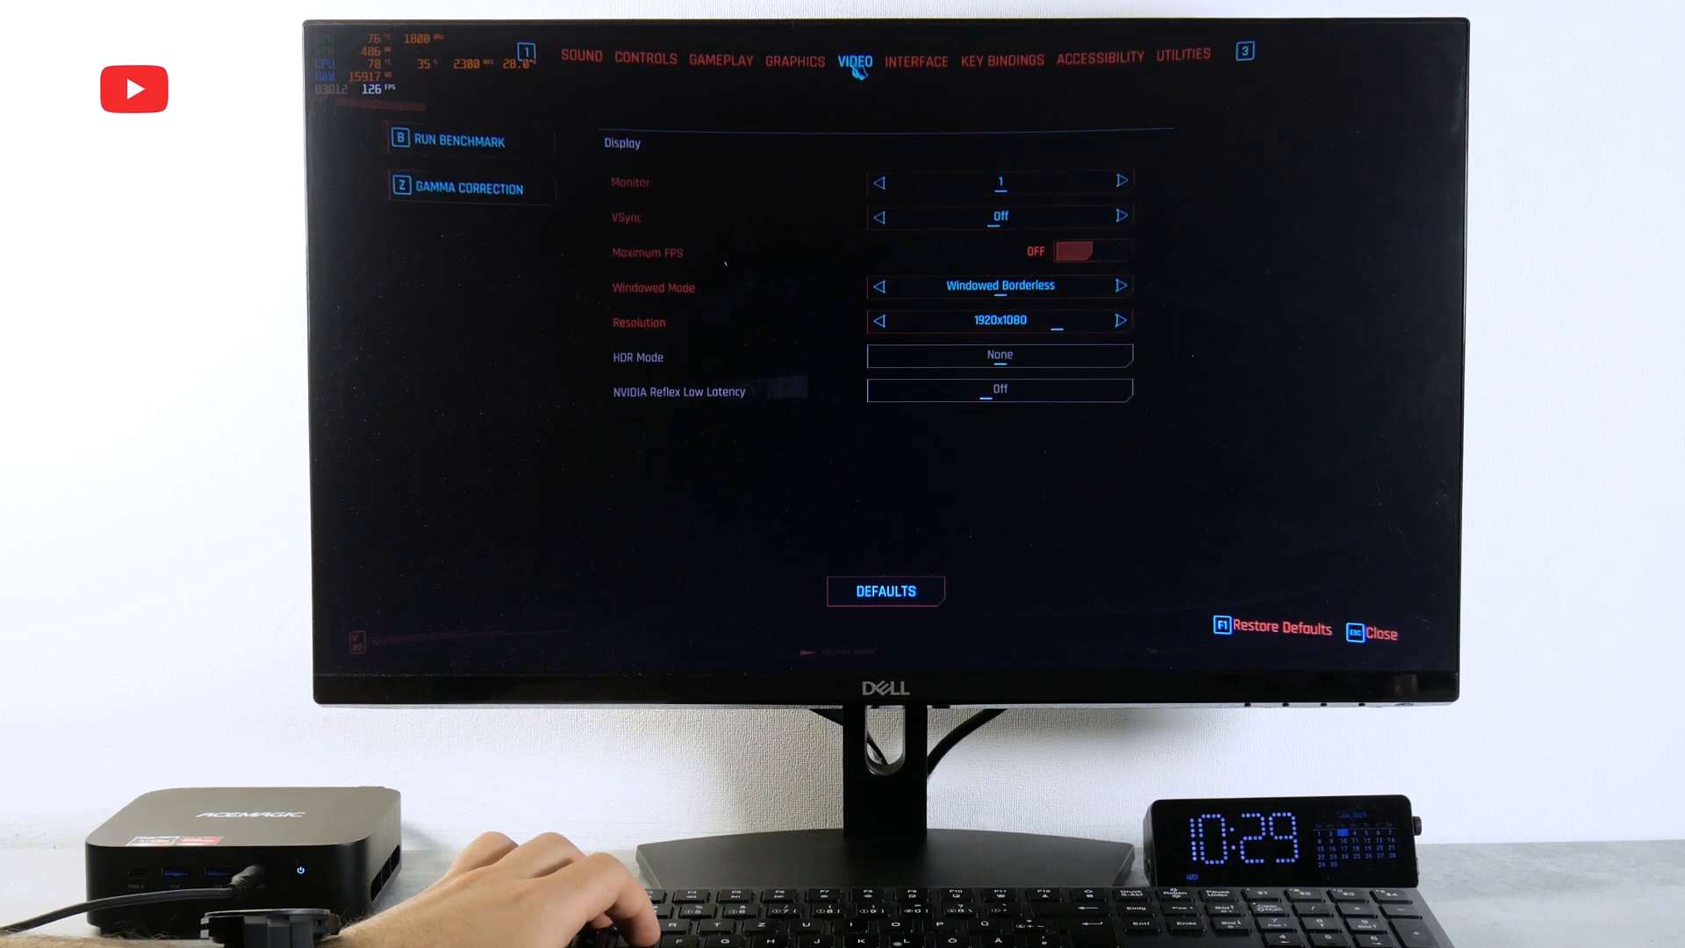
{"action": "left_click", "coordinate": [1000, 322]}
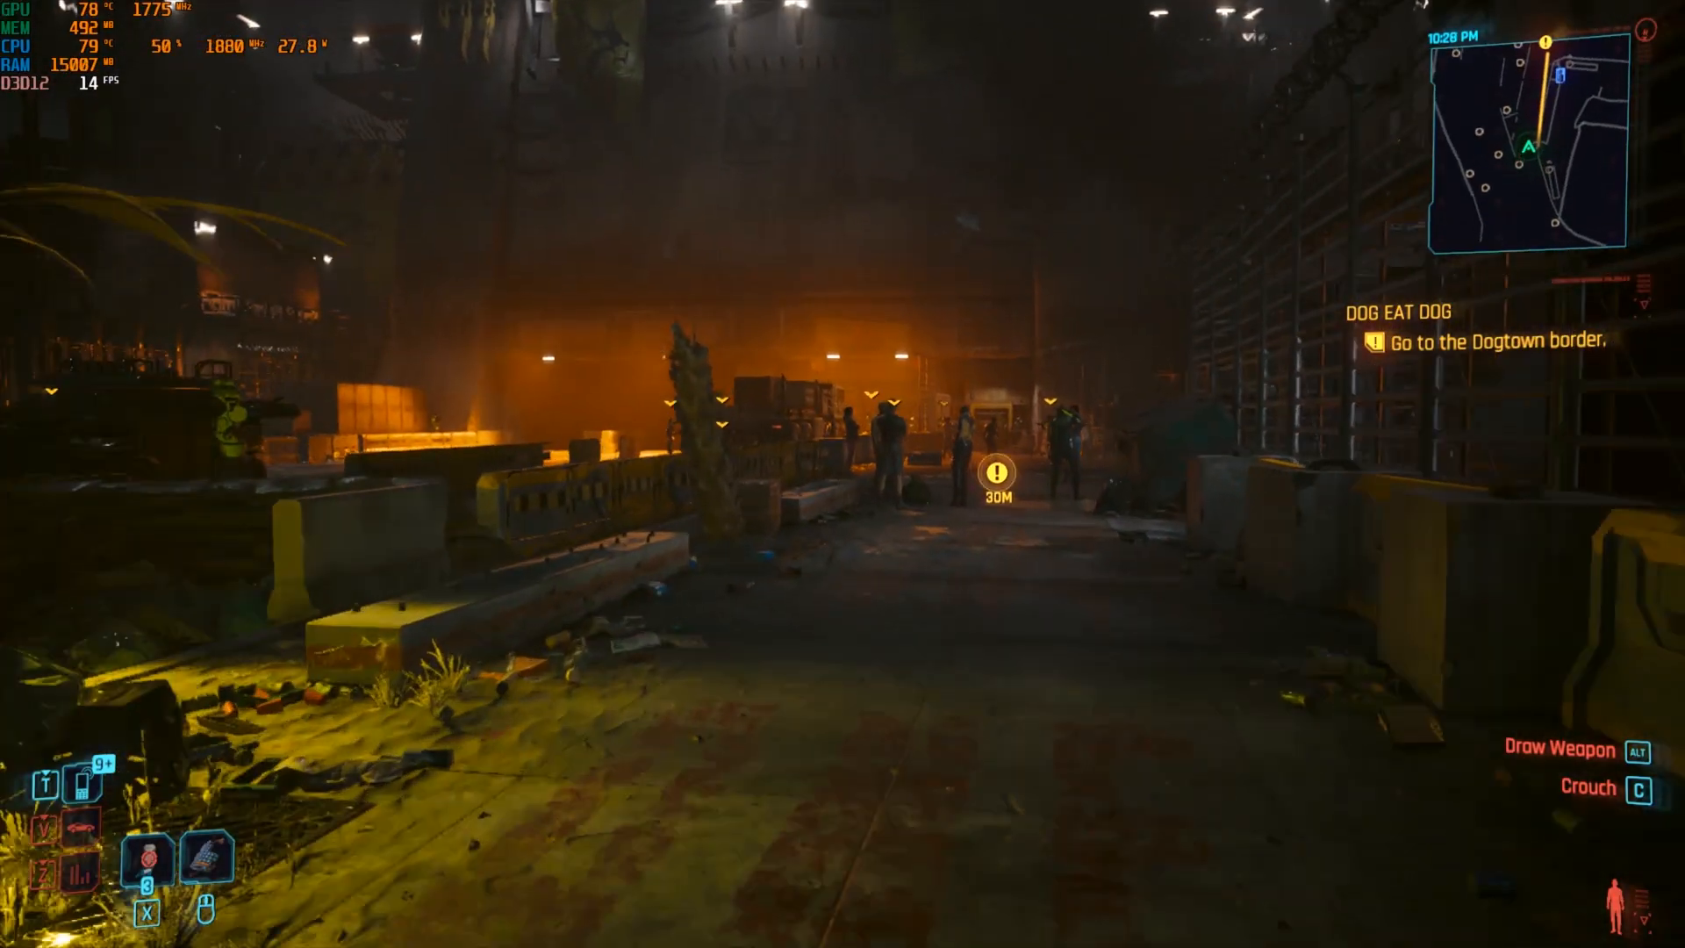
Step: Walk through Dogtown toward the border quest objective with the frame-rate overlay running
{"action": "key", "text": "w"}
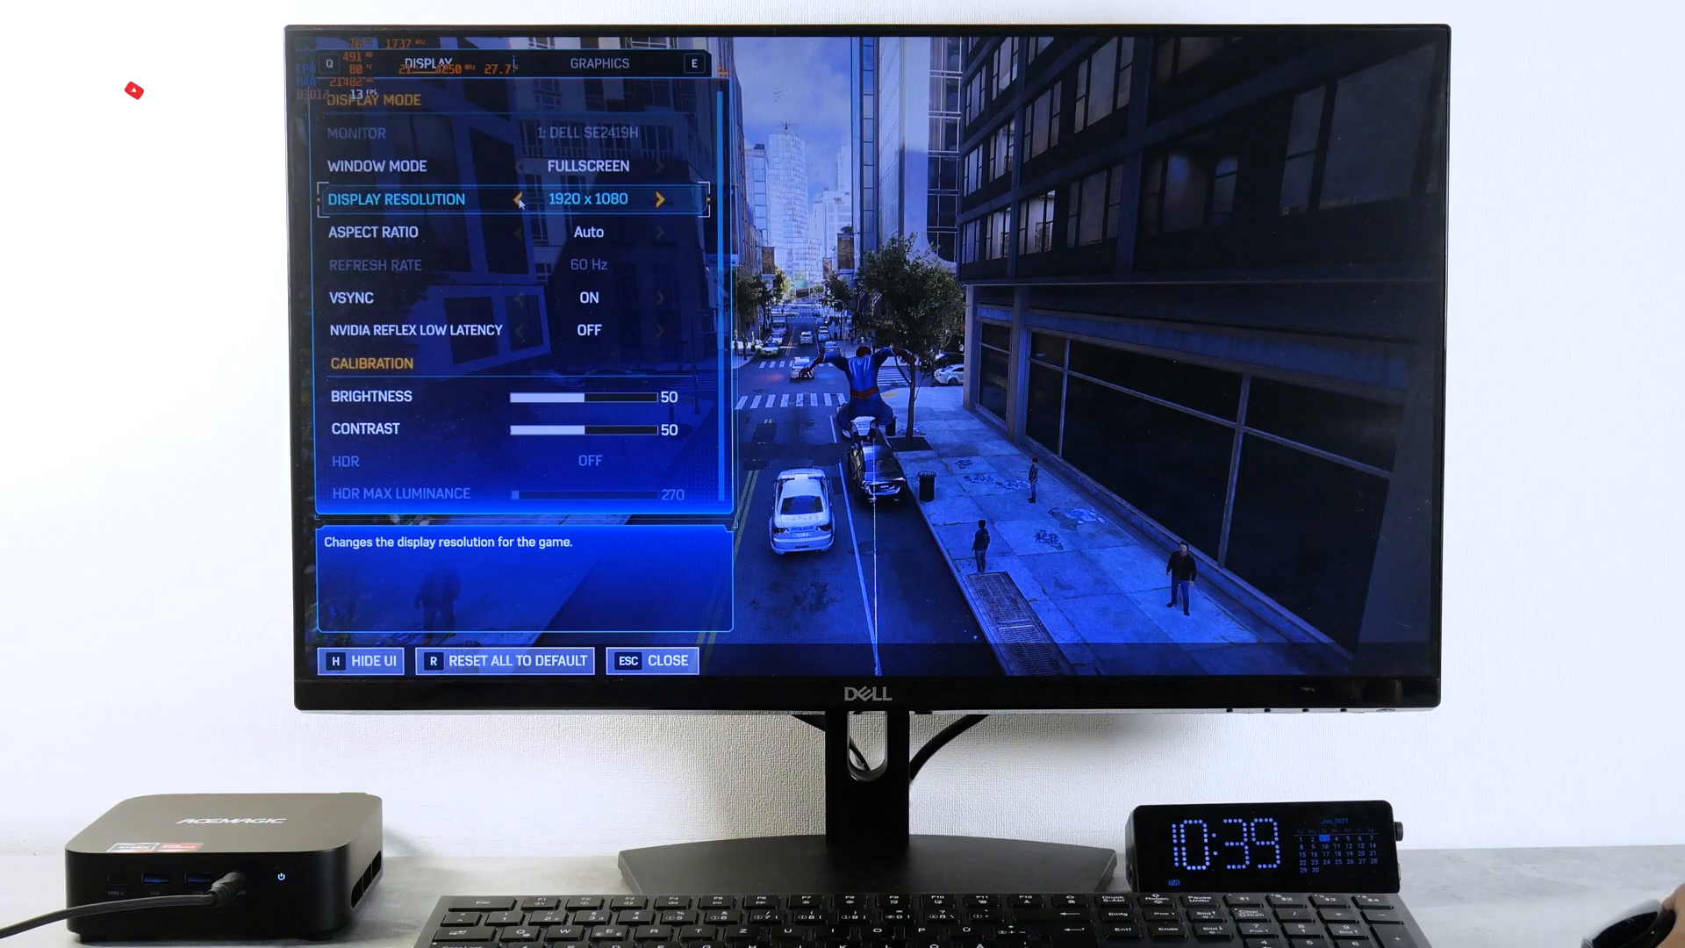
Step: Step Spider-Man's display resolution down from 1920x1080 to lower sizes such as 1366x768 and apply
{"action": "left_click", "coordinate": [519, 199]}
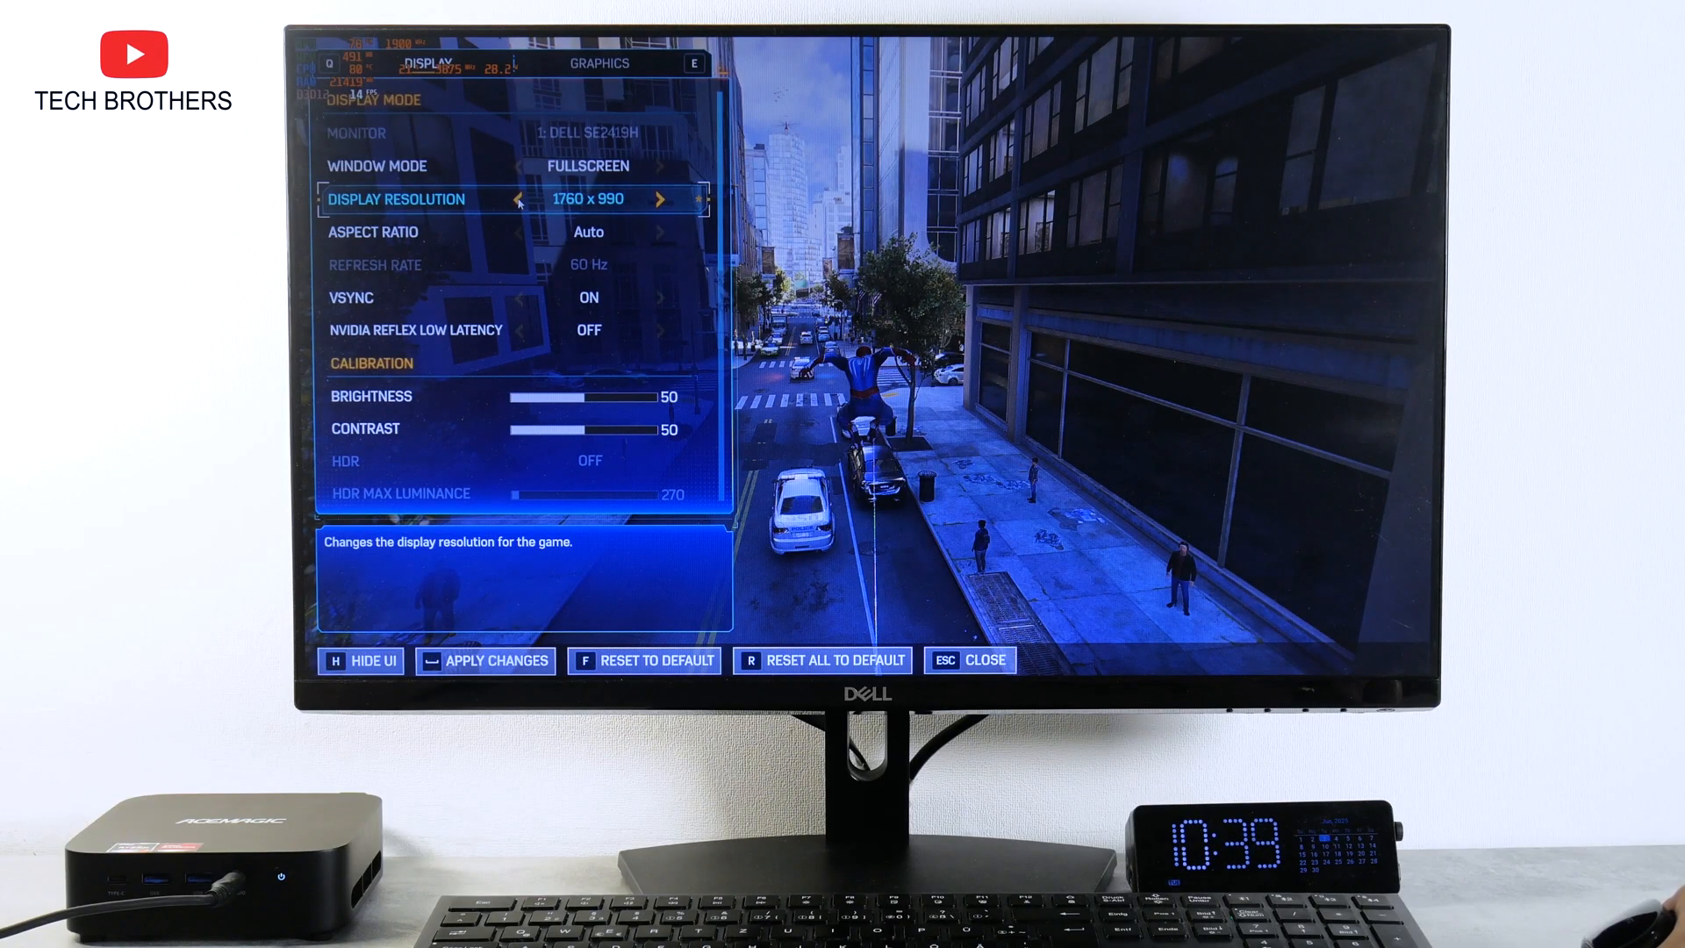
{"action": "left_click", "coordinate": [519, 200]}
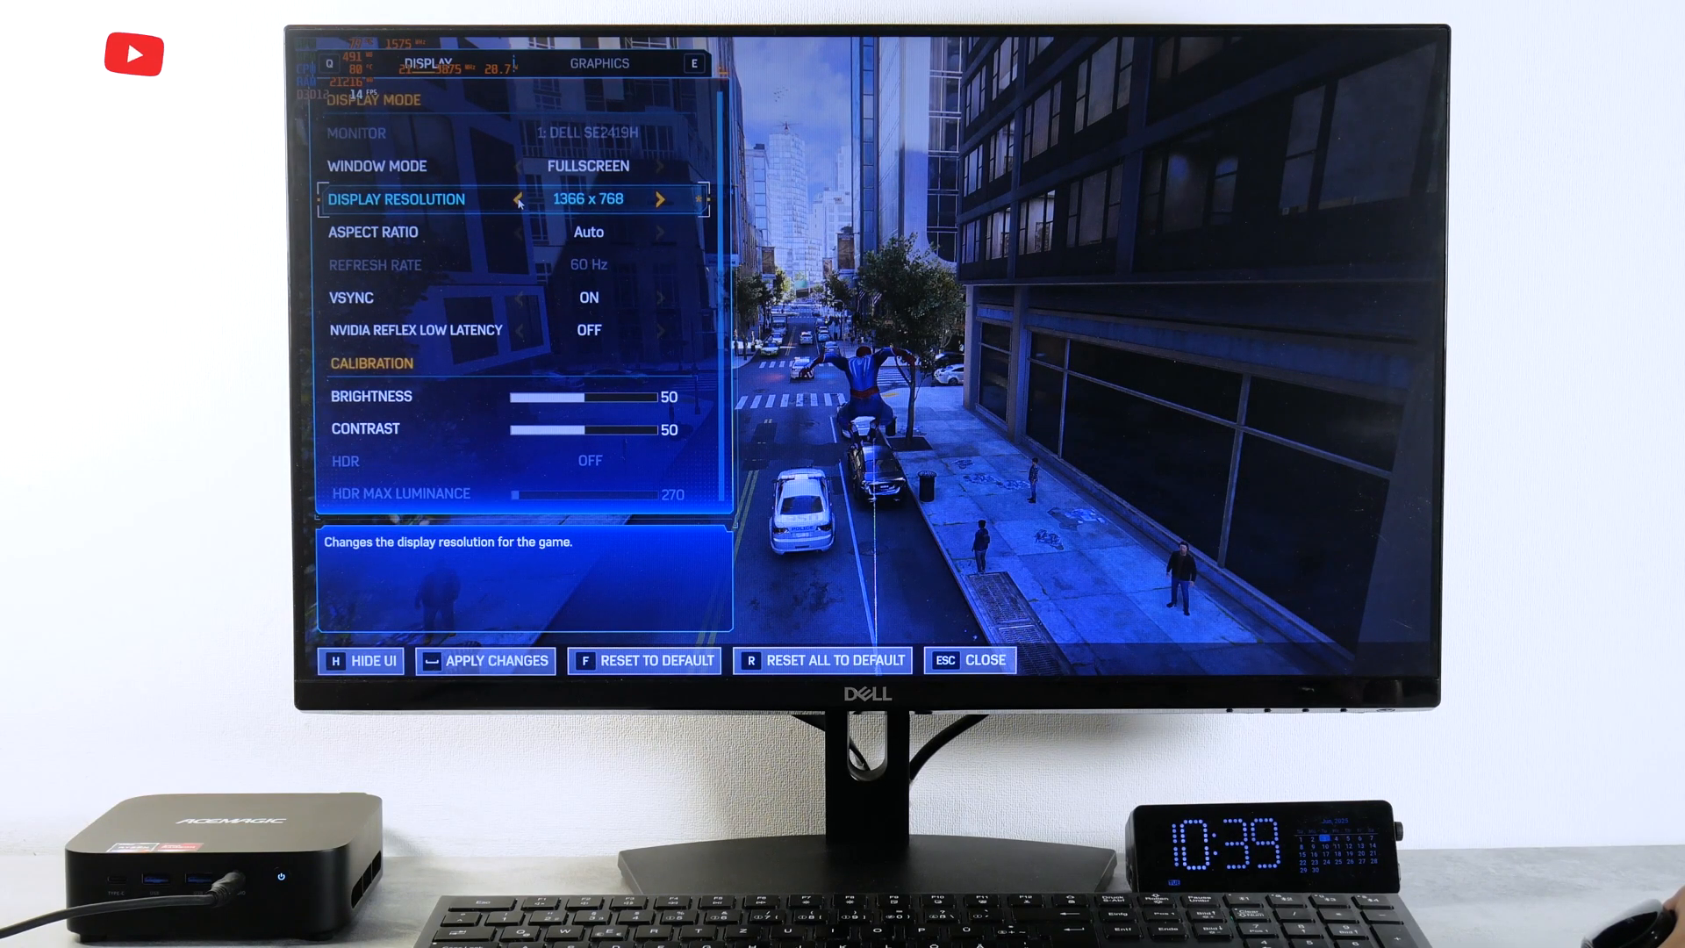
{"action": "left_click", "coordinate": [519, 199]}
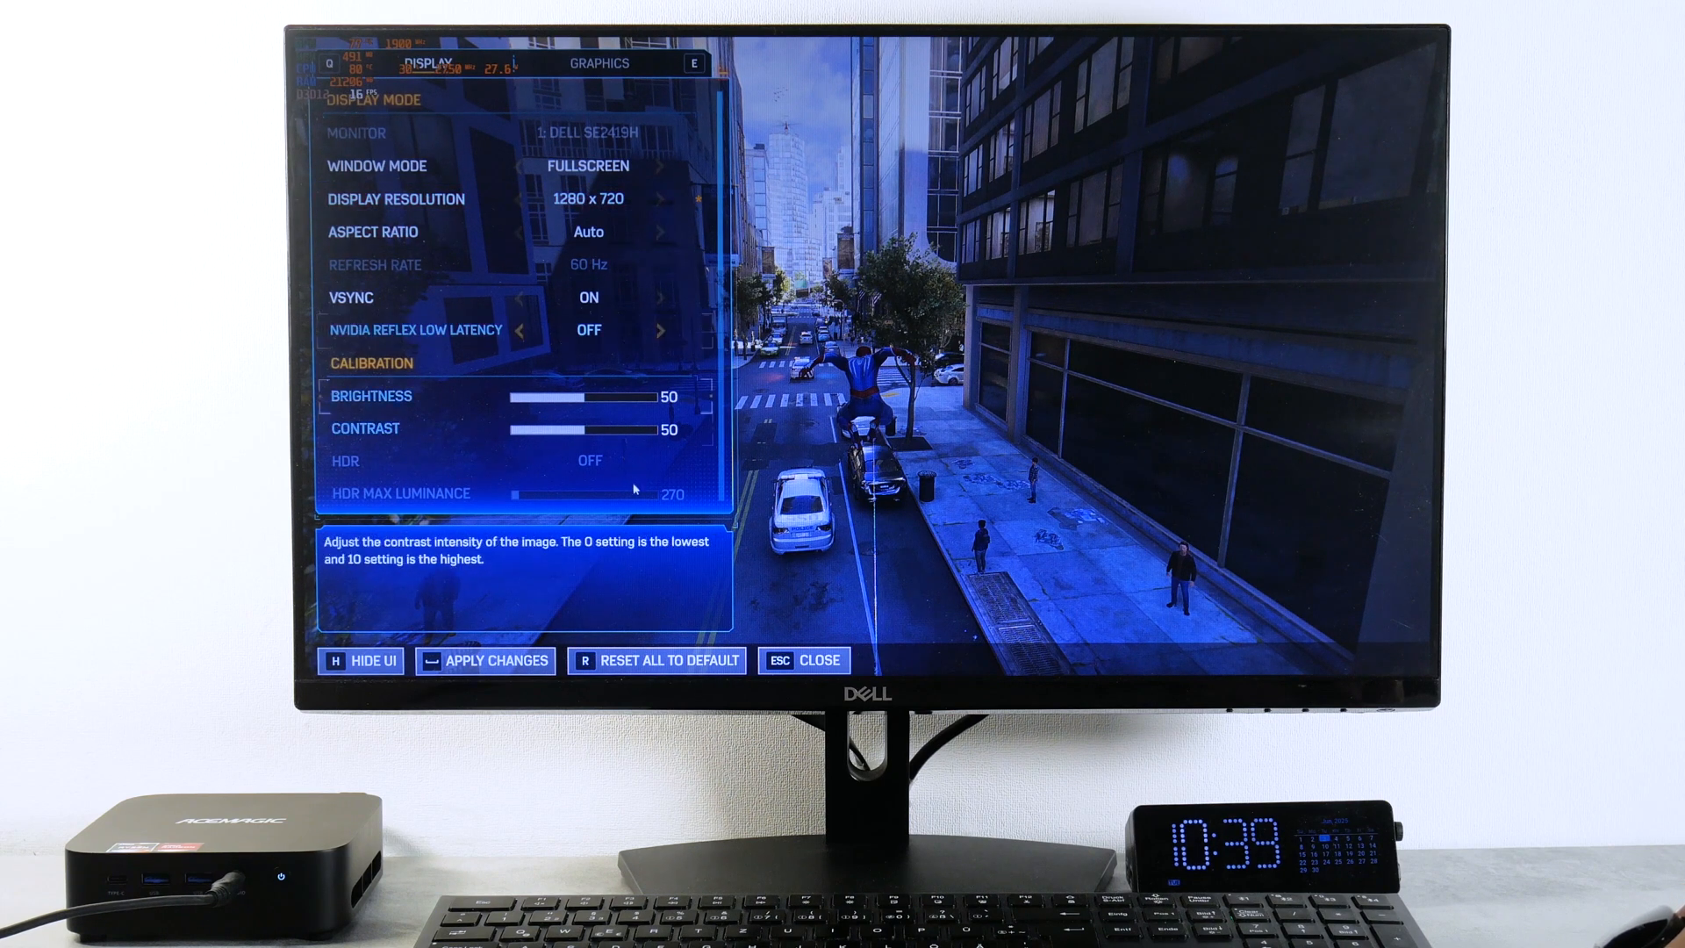
{"action": "left_click", "coordinate": [486, 660]}
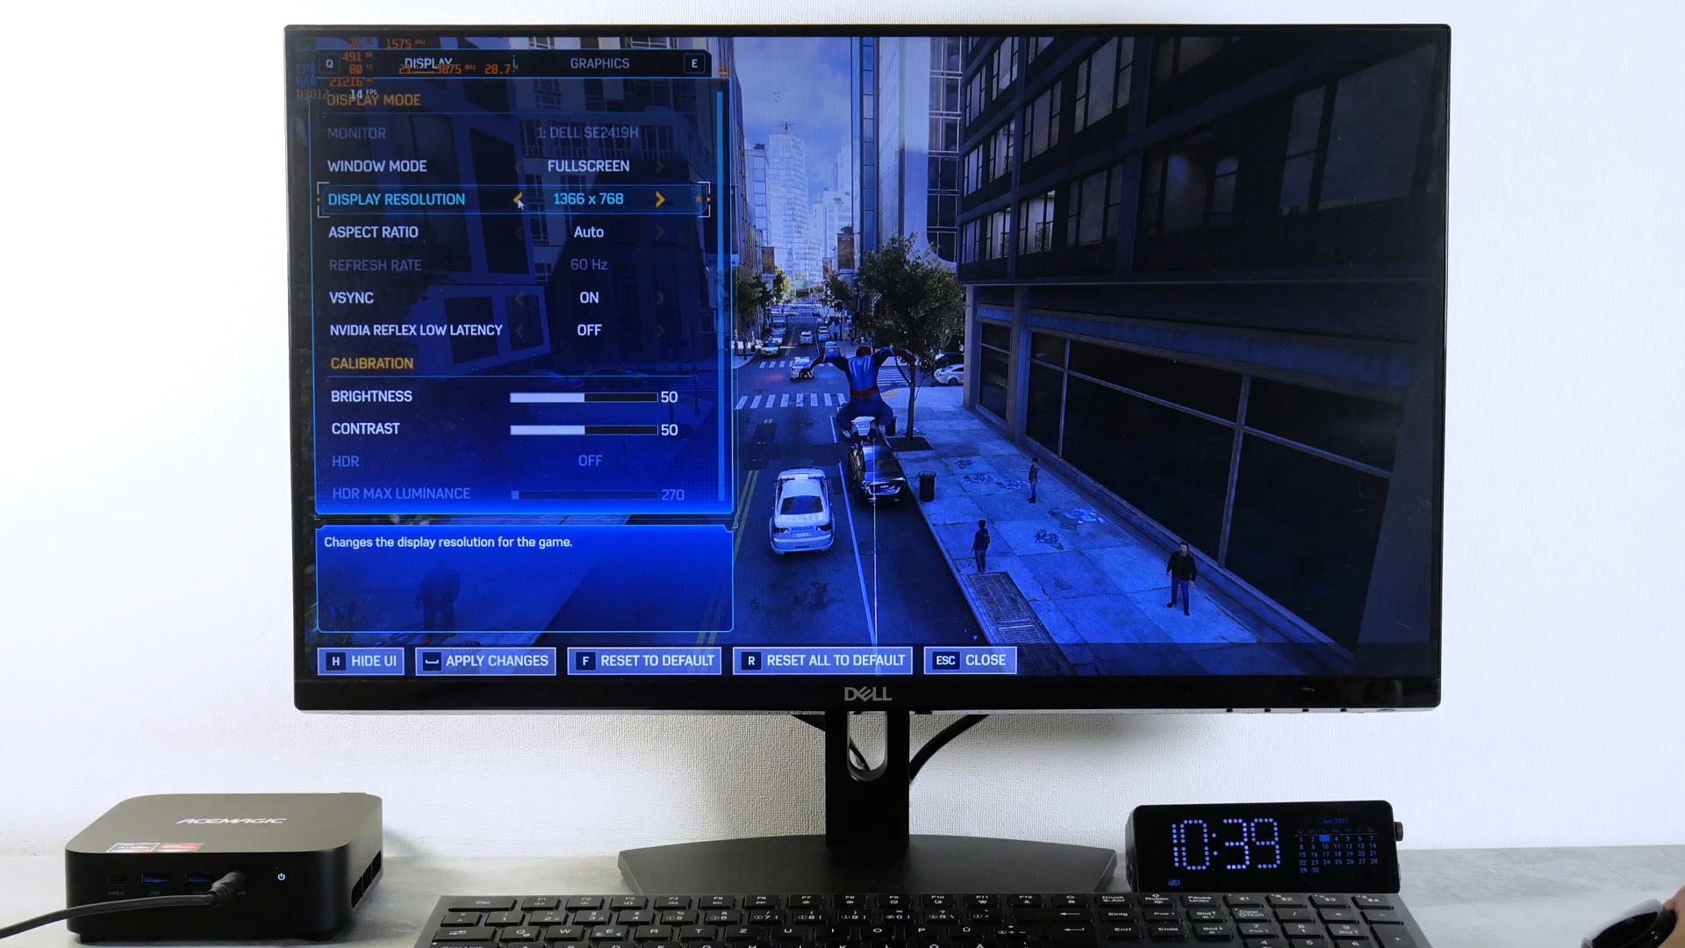
{"action": "left_click", "coordinate": [520, 201]}
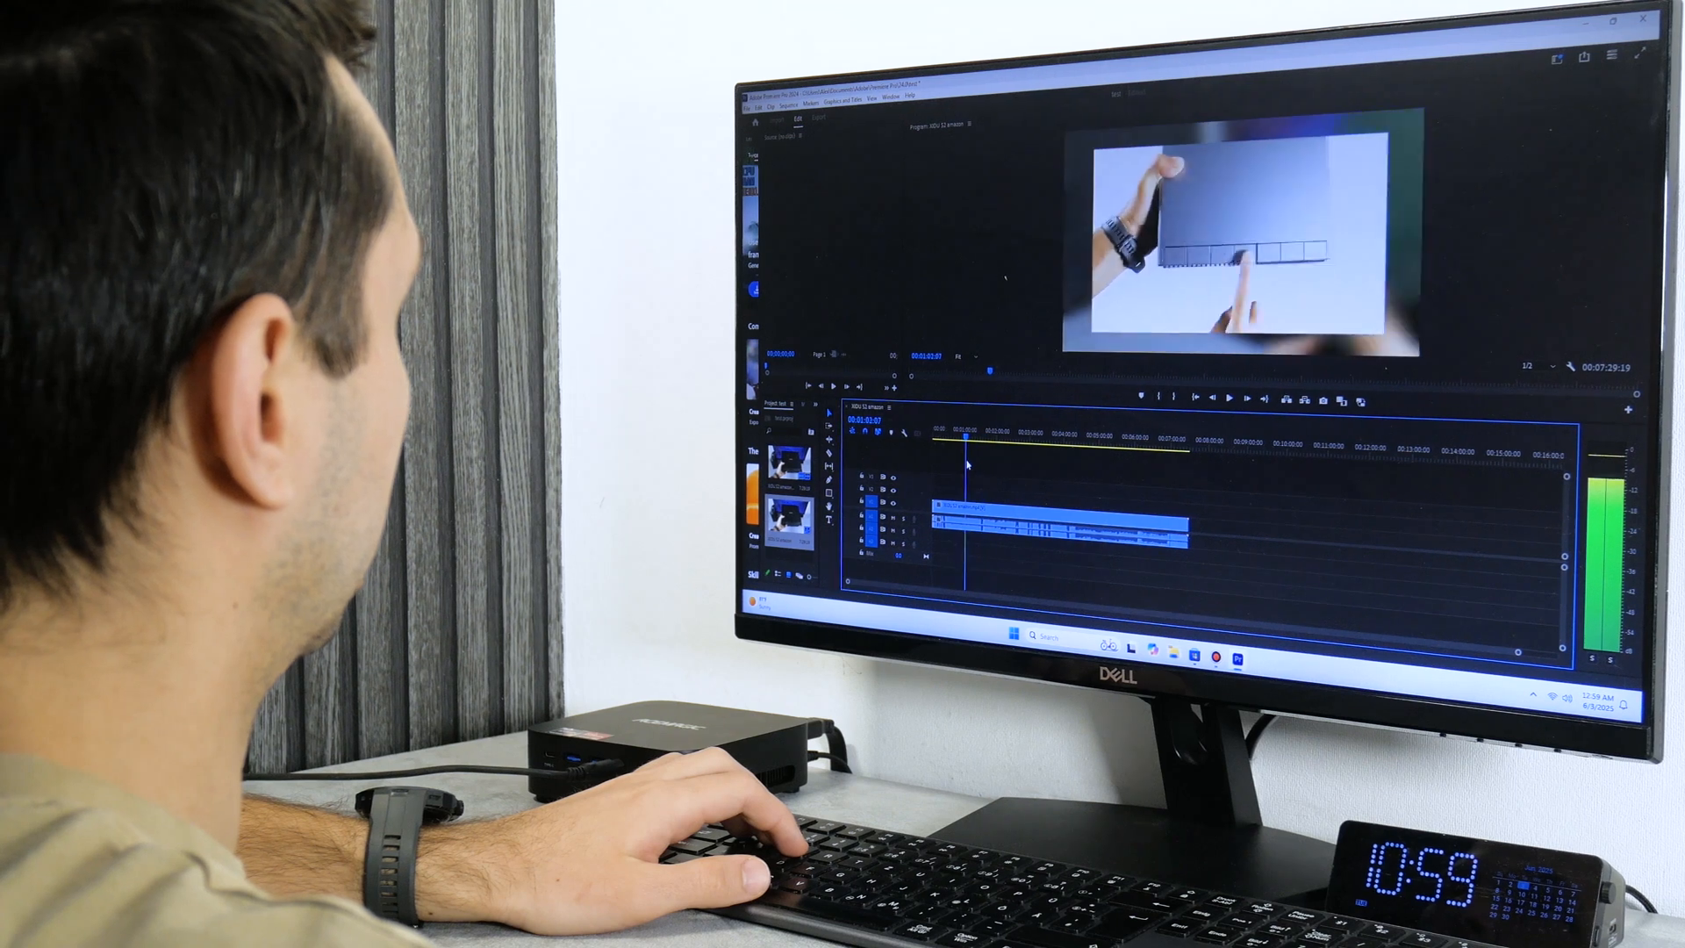
Step: Export the 4K XIDU S2 clip as H.264 and stopwatch-time it, stopping near 39.8 seconds
{"action": "left_click", "coordinate": [1048, 439]}
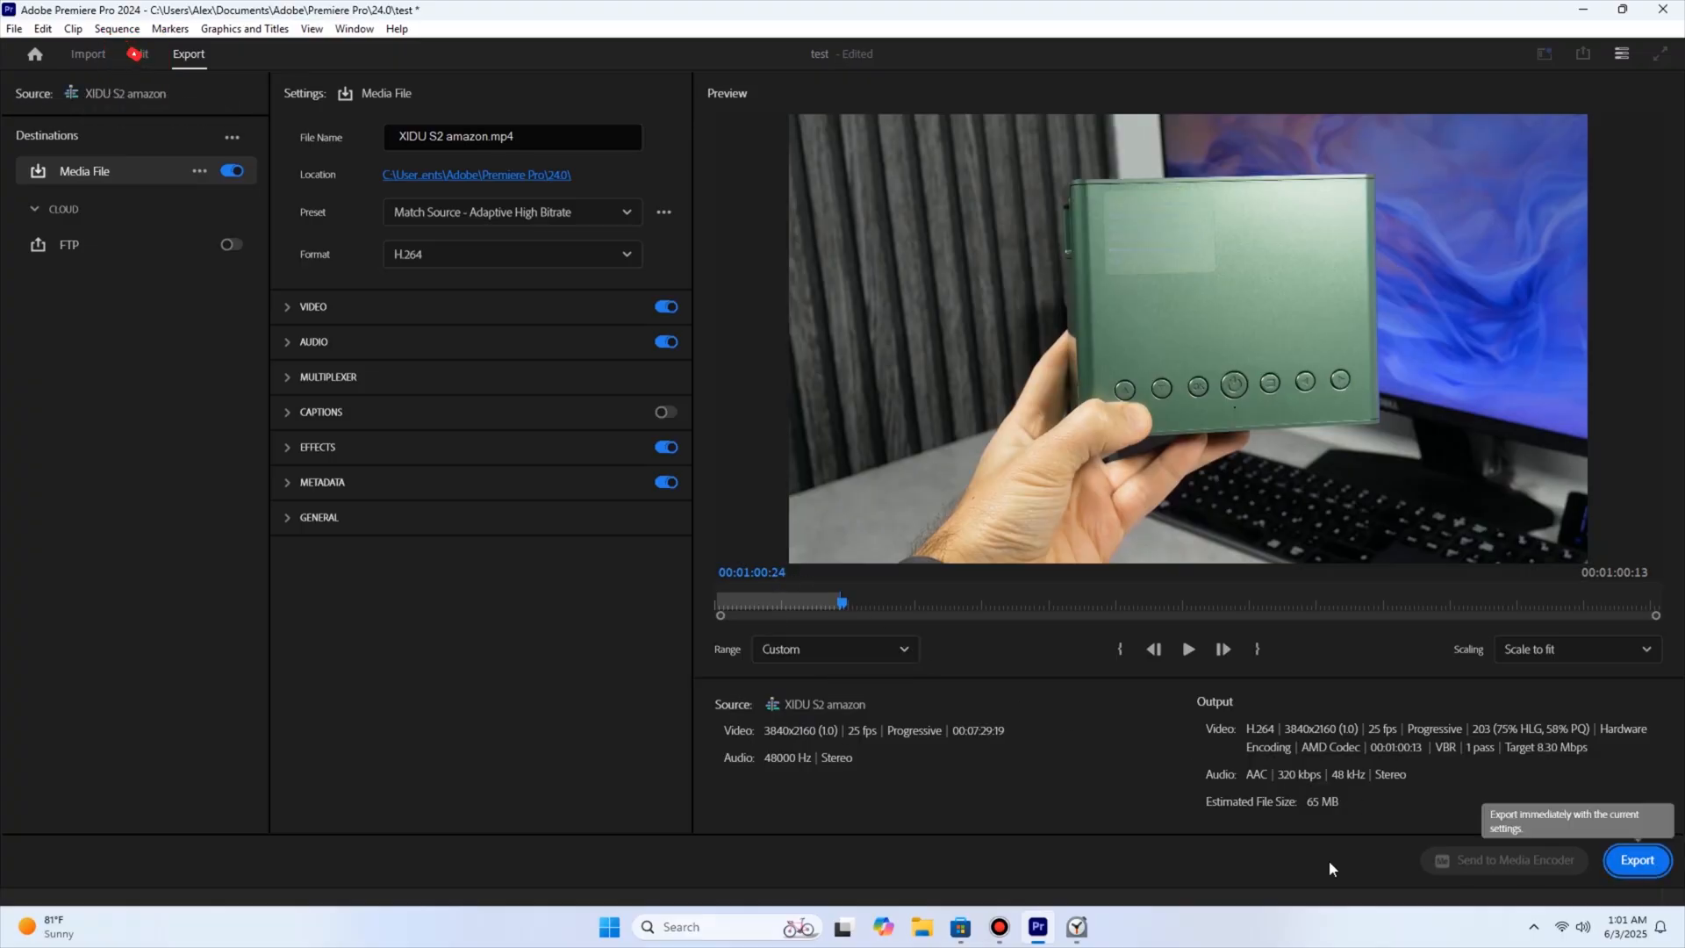
{"action": "left_click", "coordinate": [1077, 927]}
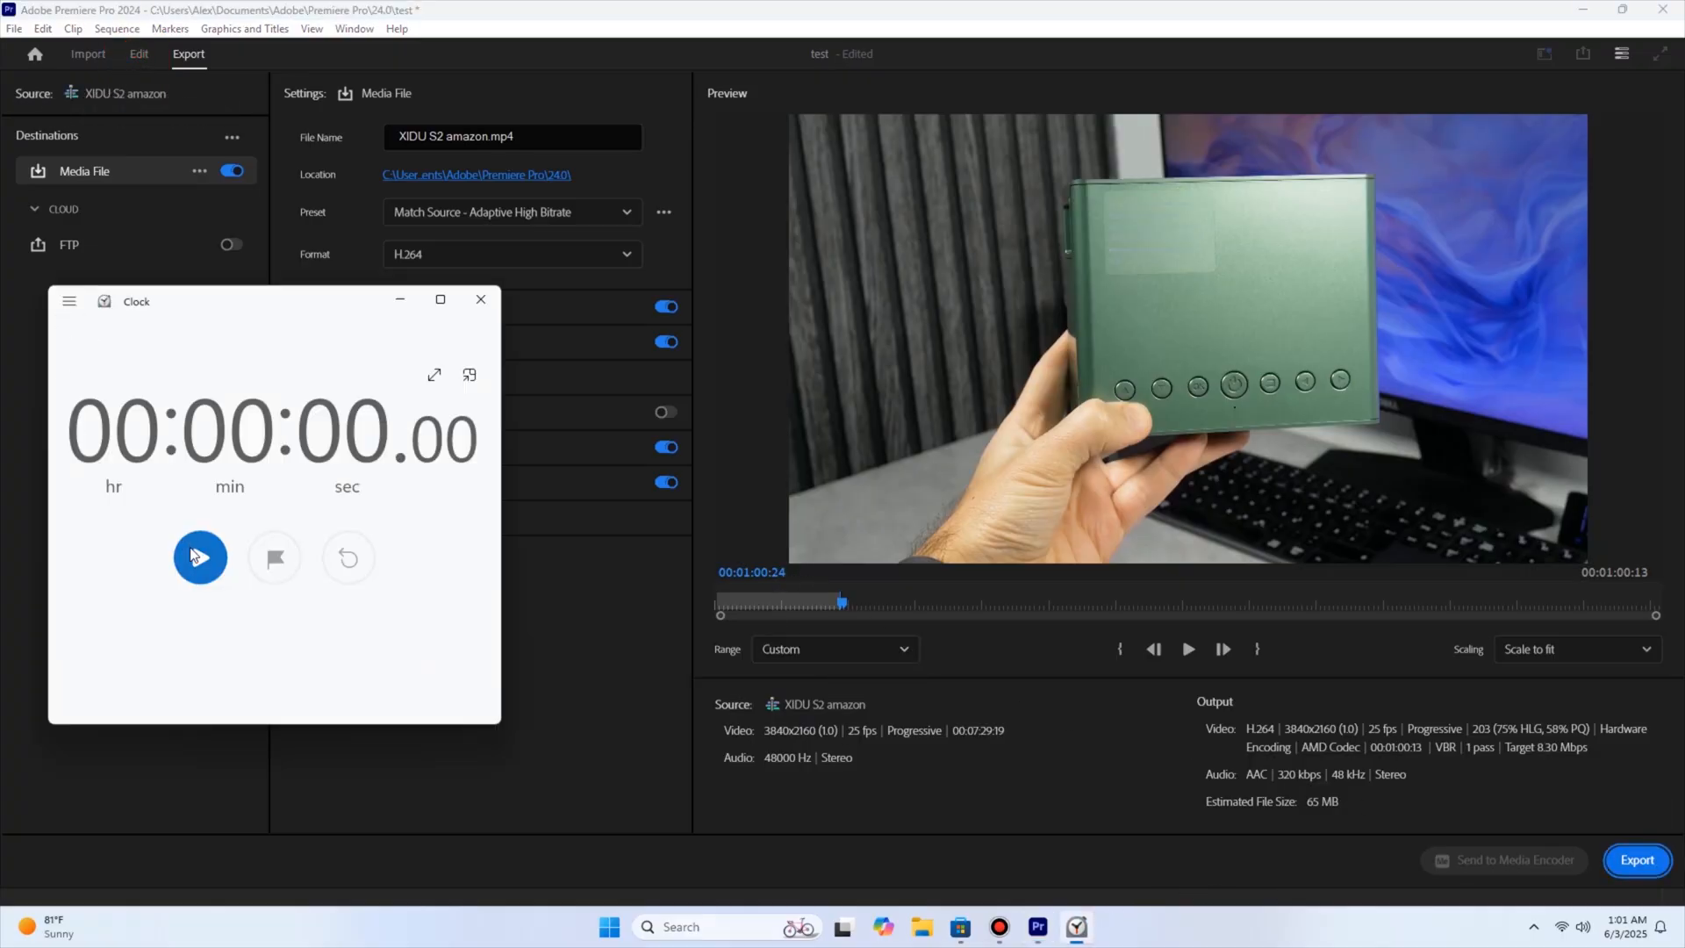
{"action": "left_click", "coordinate": [1635, 860]}
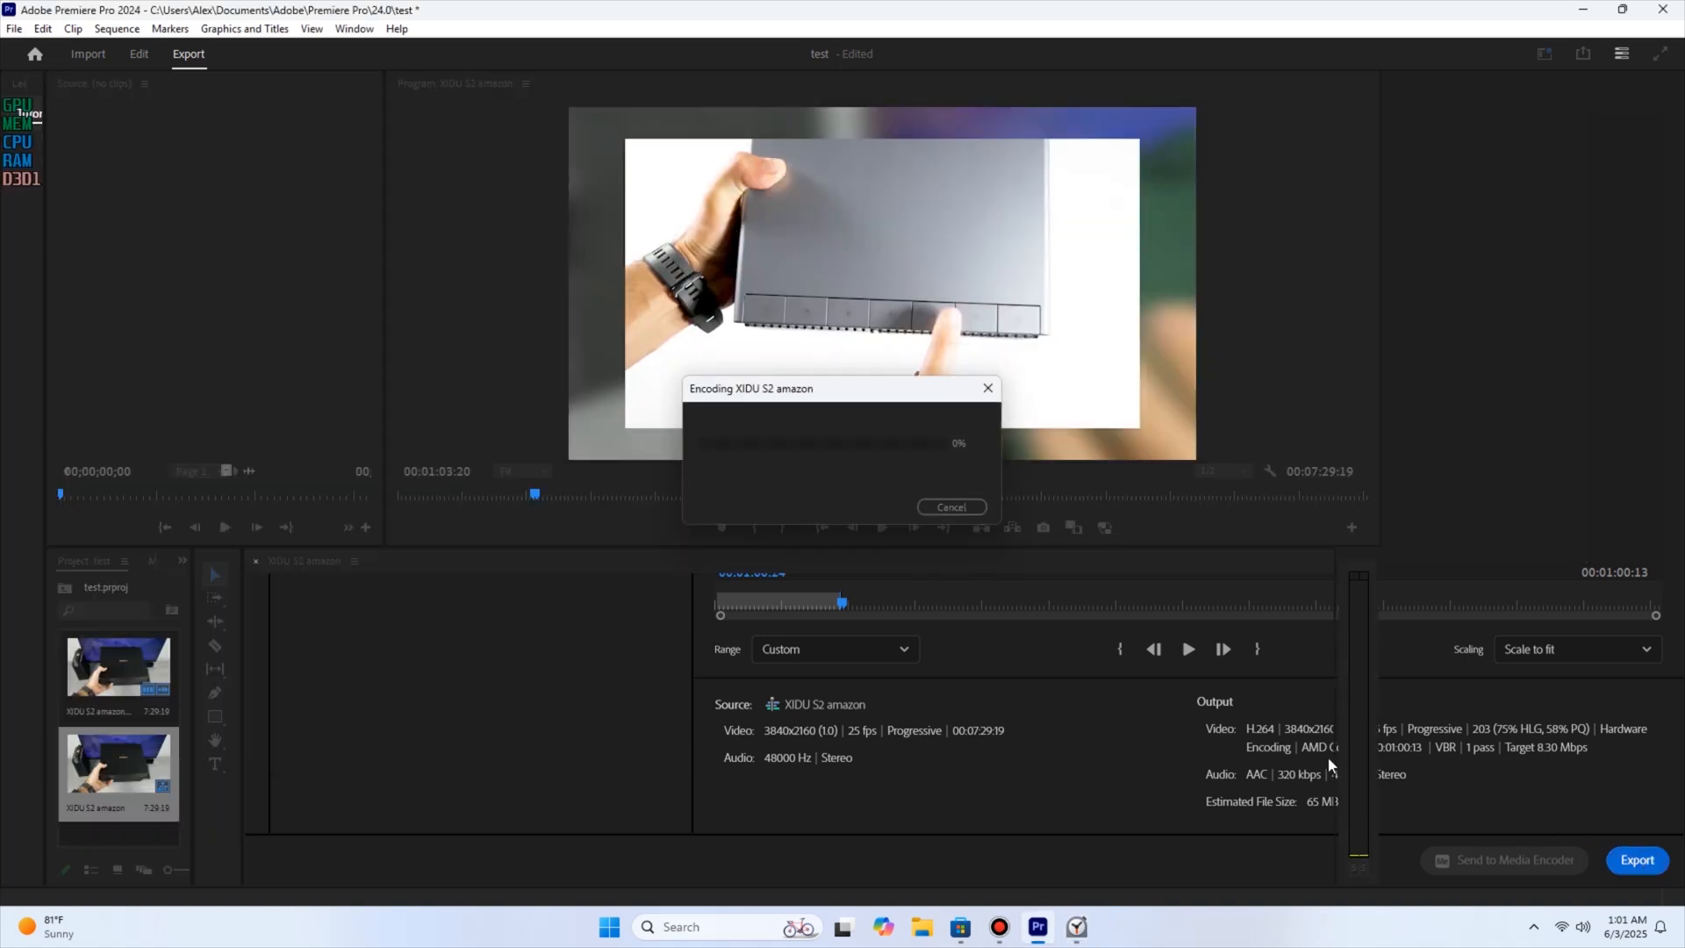
{"action": "left_click", "coordinate": [1075, 927]}
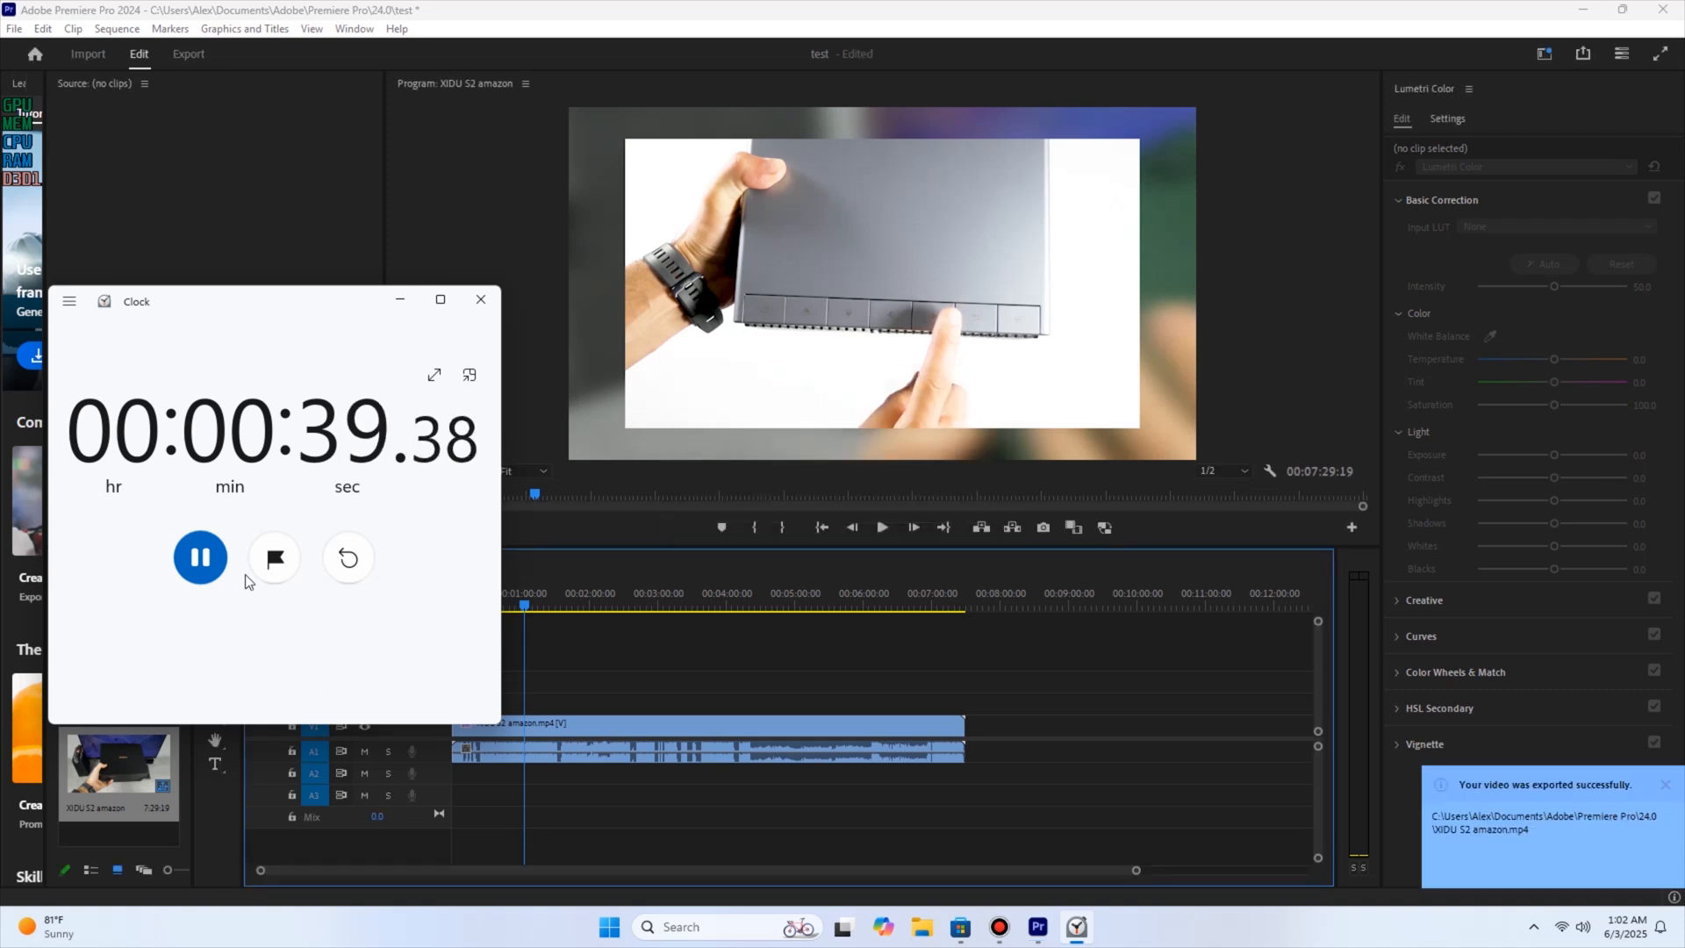
{"action": "left_click", "coordinate": [200, 556]}
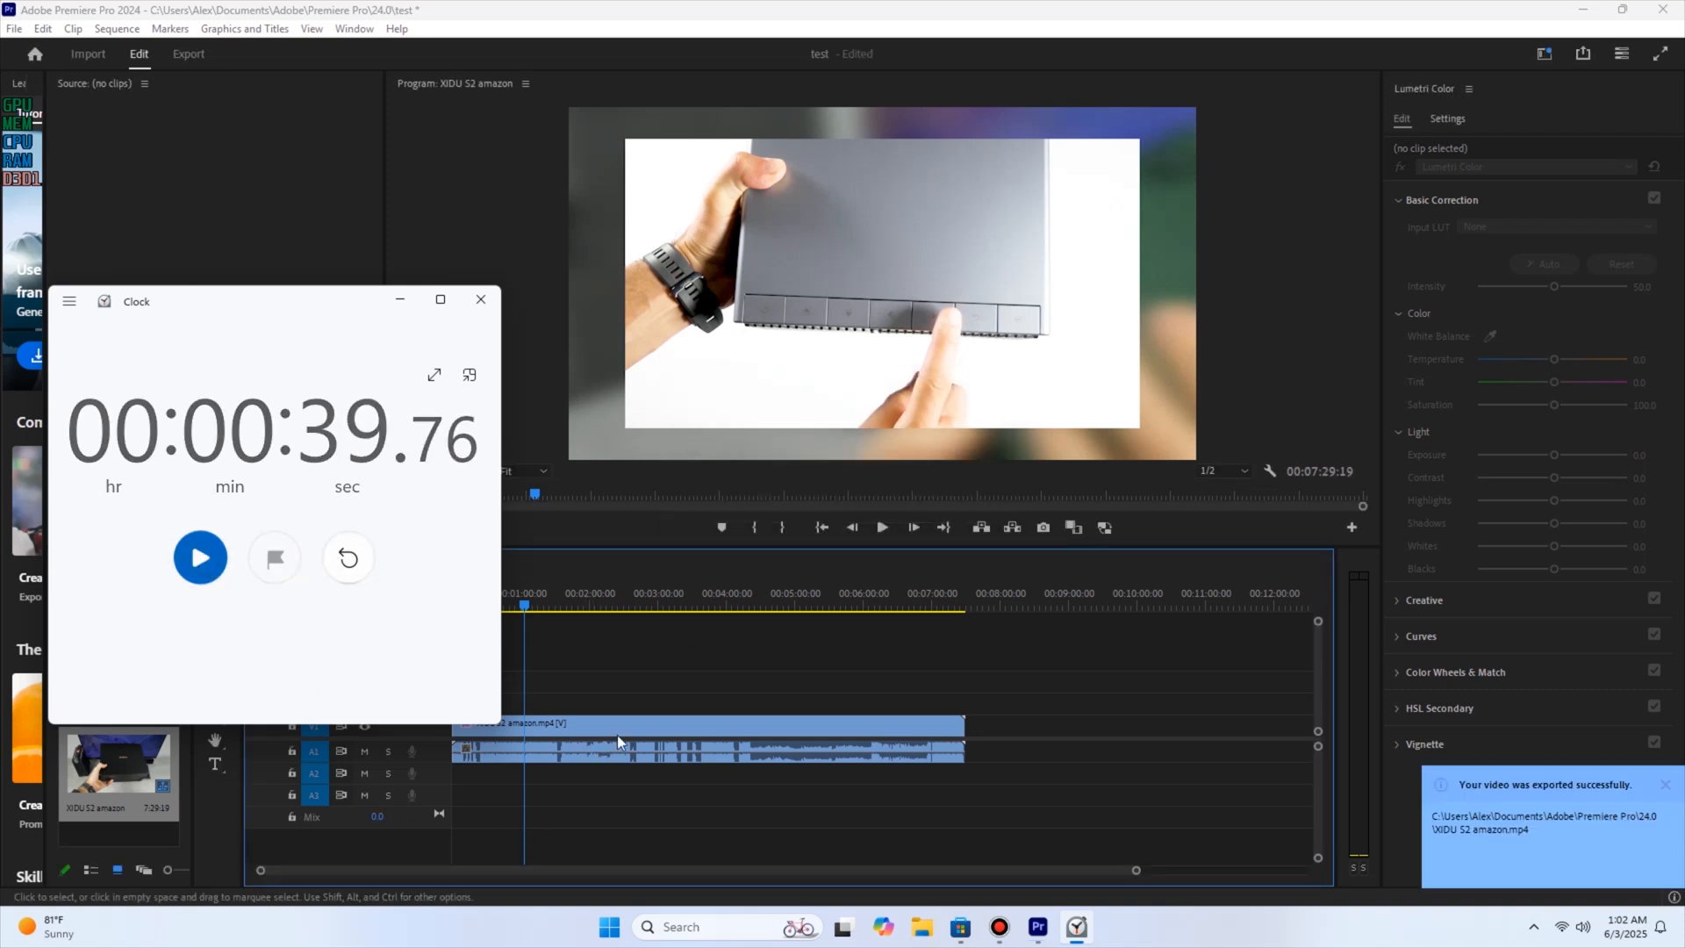